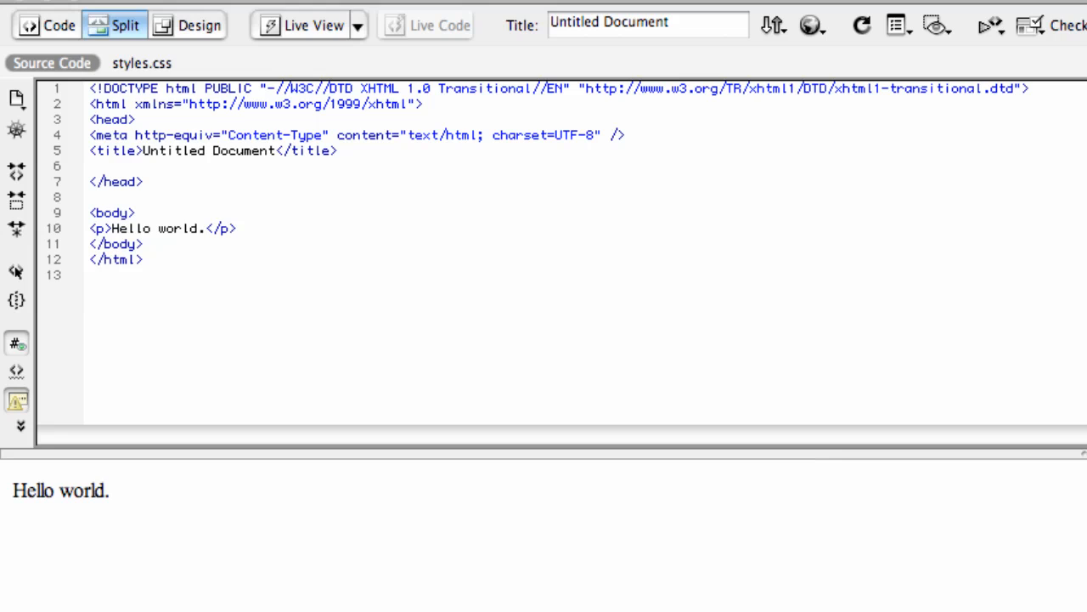
- Begin a link element inside the head and accept the href code hint
type("<link href=\"")
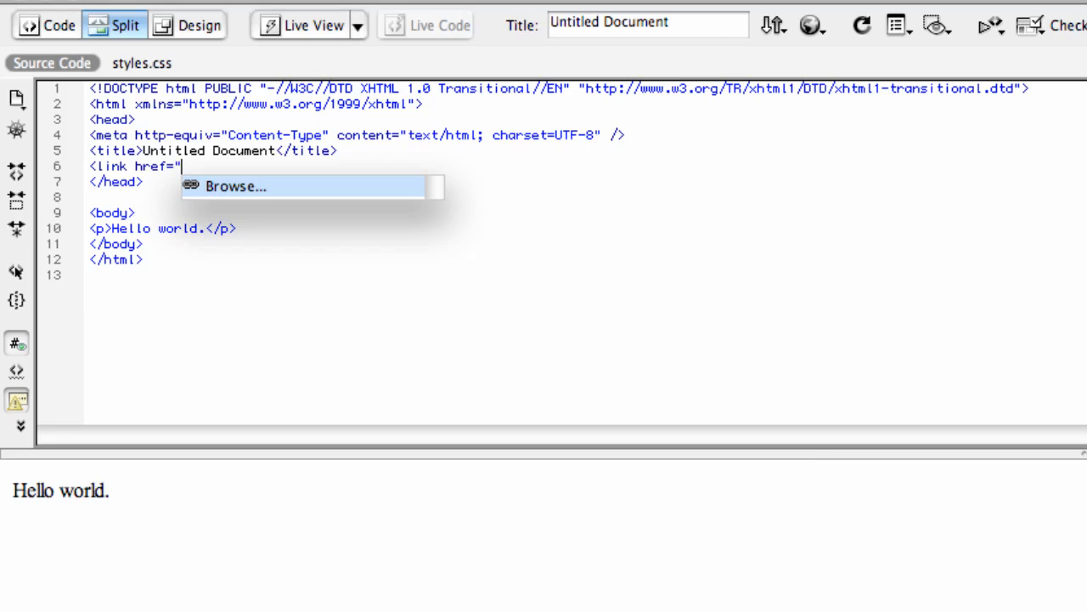
mouse_move(231, 207)
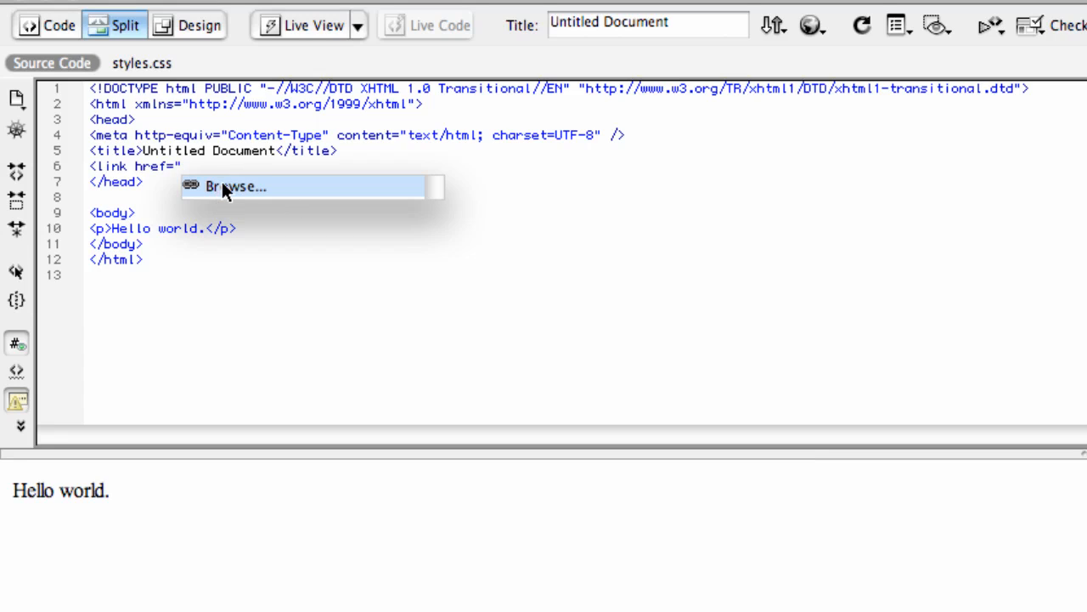
mouse_move(274, 197)
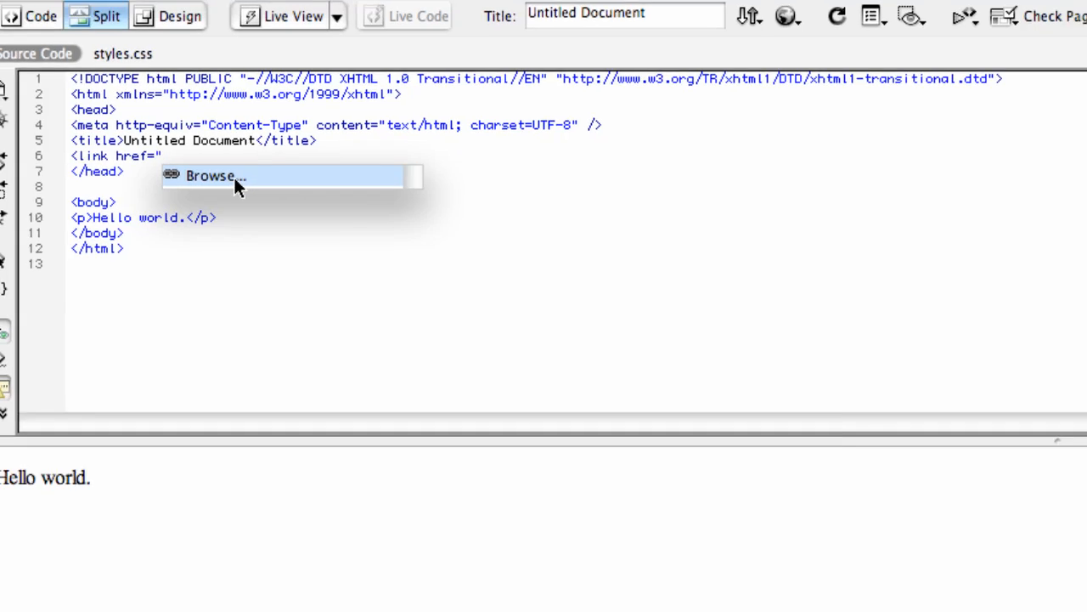
left_click(211, 175)
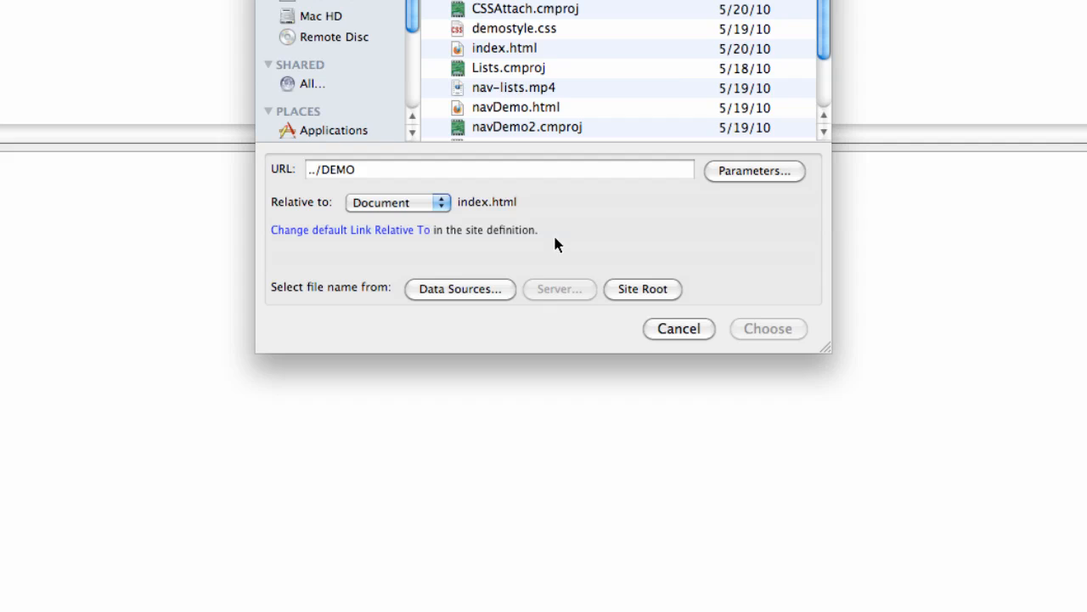
mouse_move(680, 335)
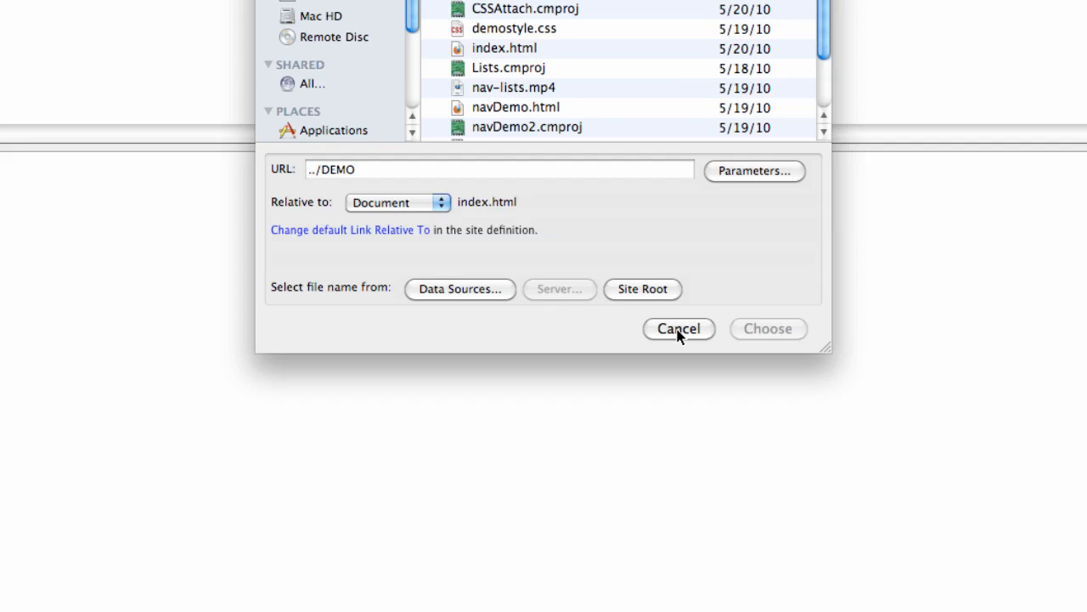
left_click(678, 329)
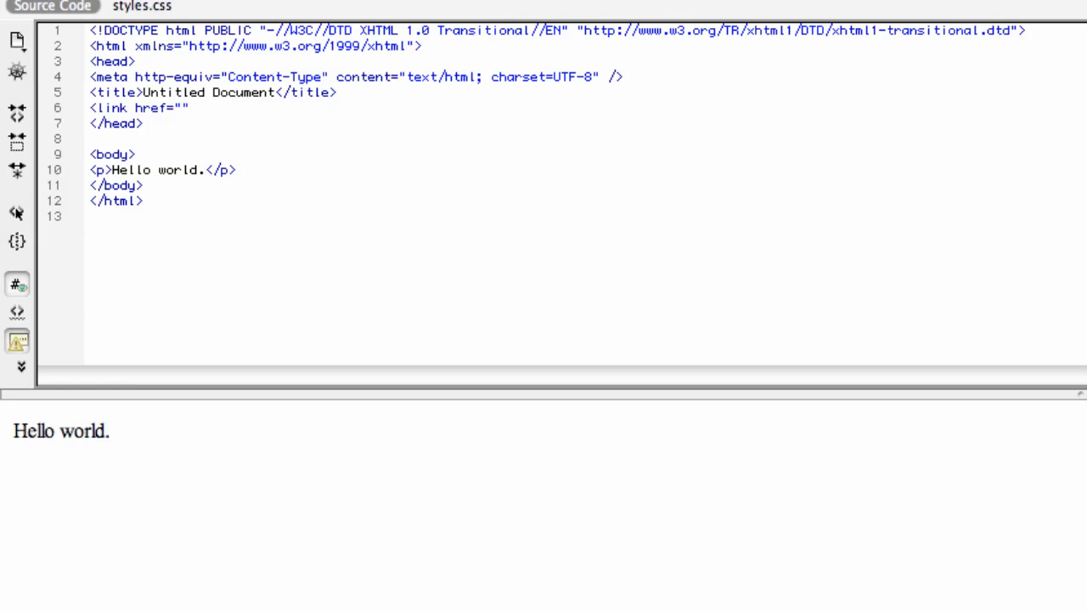
- Finish the link tag for style.css with rel="stylesheet" type="text/css", preview, then delete it
type("style.css\" rel=\"stylesheet\" type=\"text/css\" />")
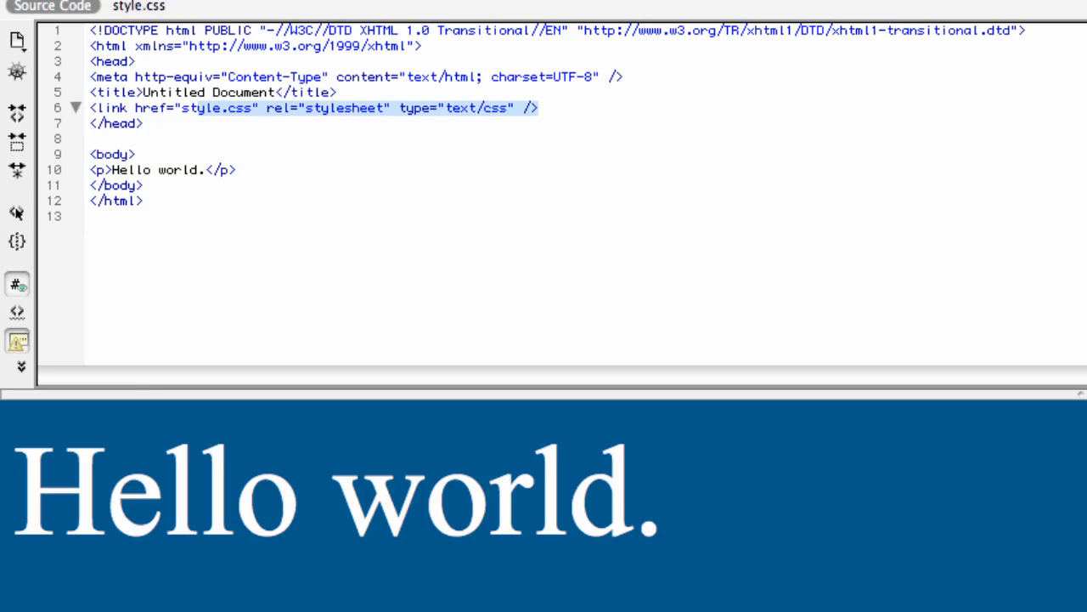
key("Delete")
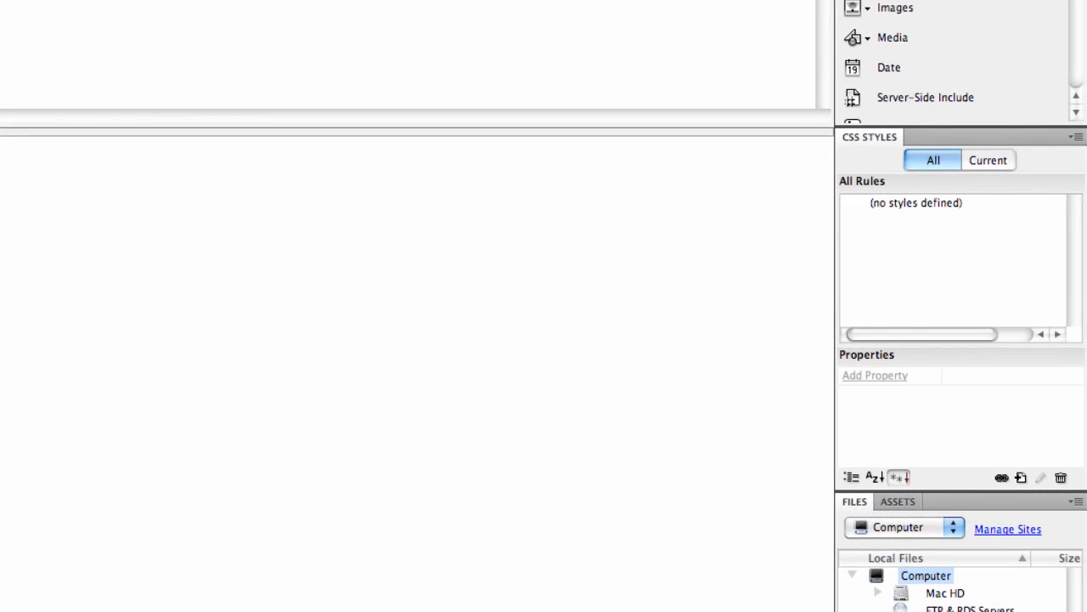
- In the CSS Styles panel view Current, then return to All Rules showing no styles defined
left_click(988, 160)
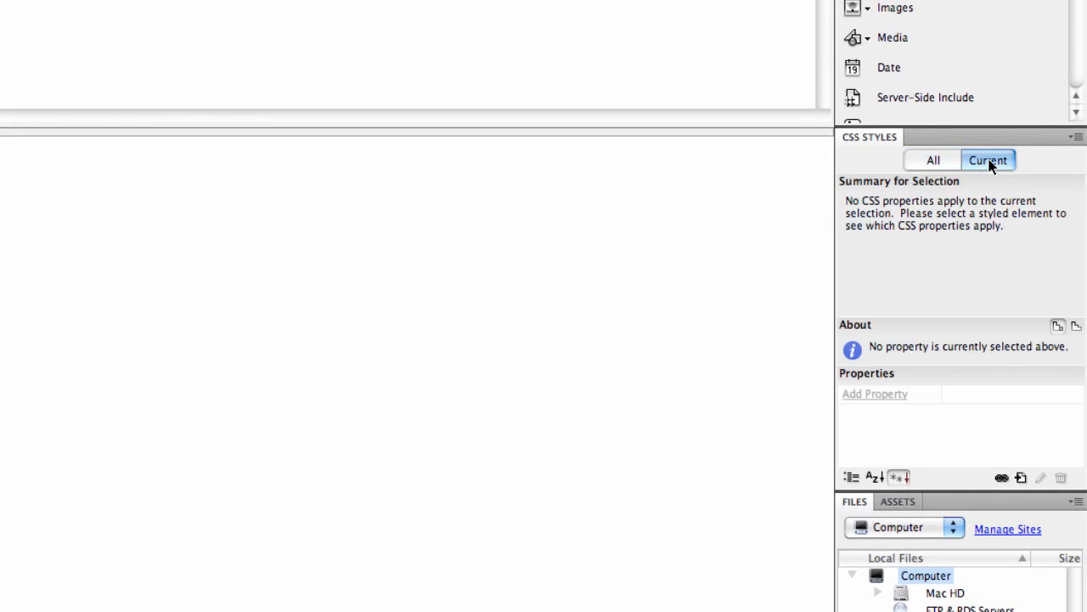
left_click(932, 160)
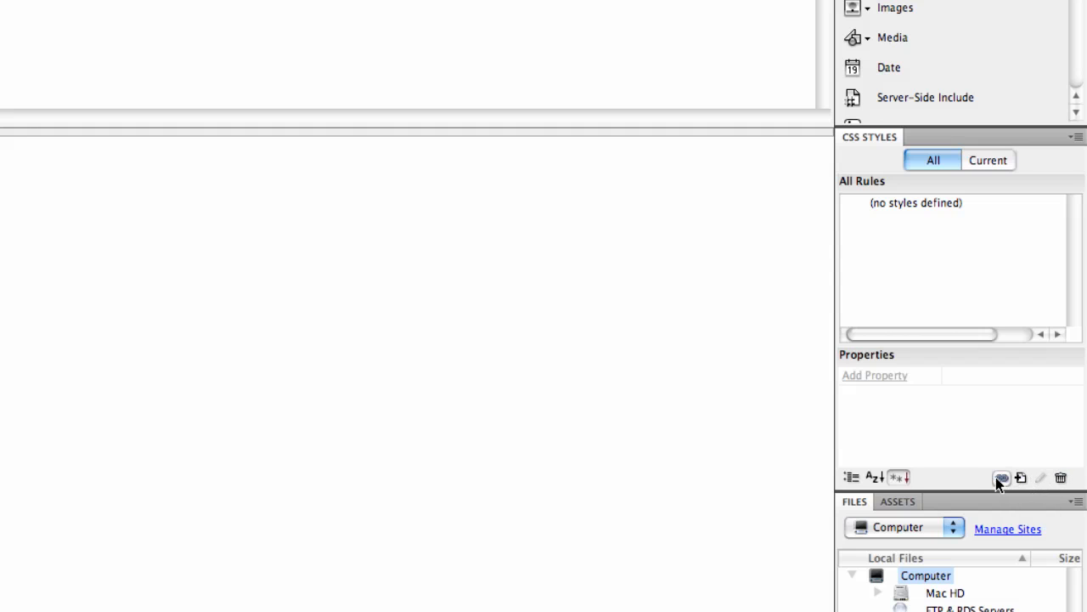
mouse_move(1023, 479)
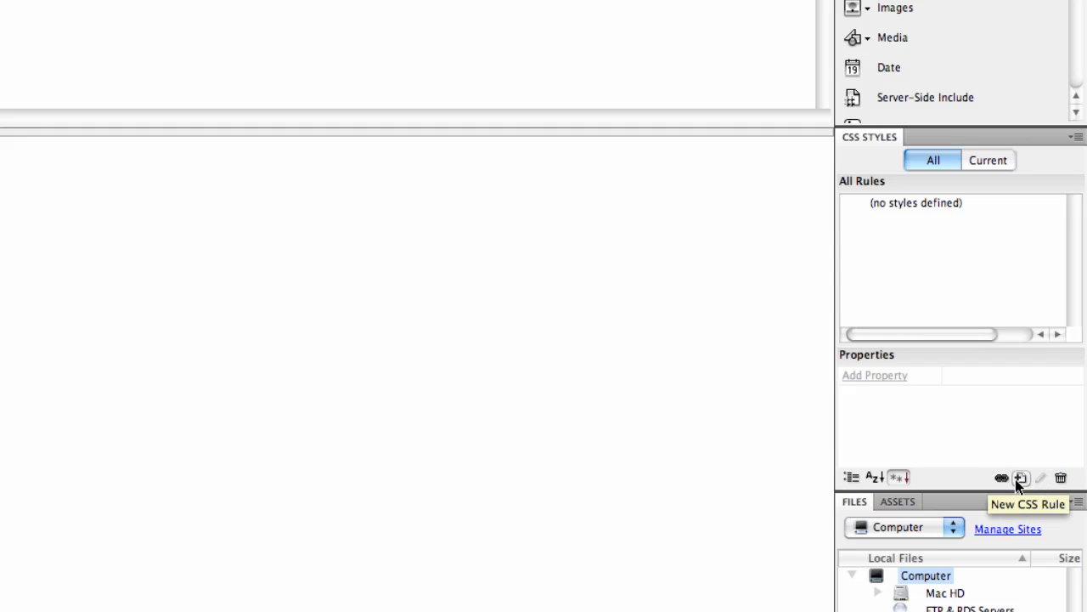
mouse_move(1021, 452)
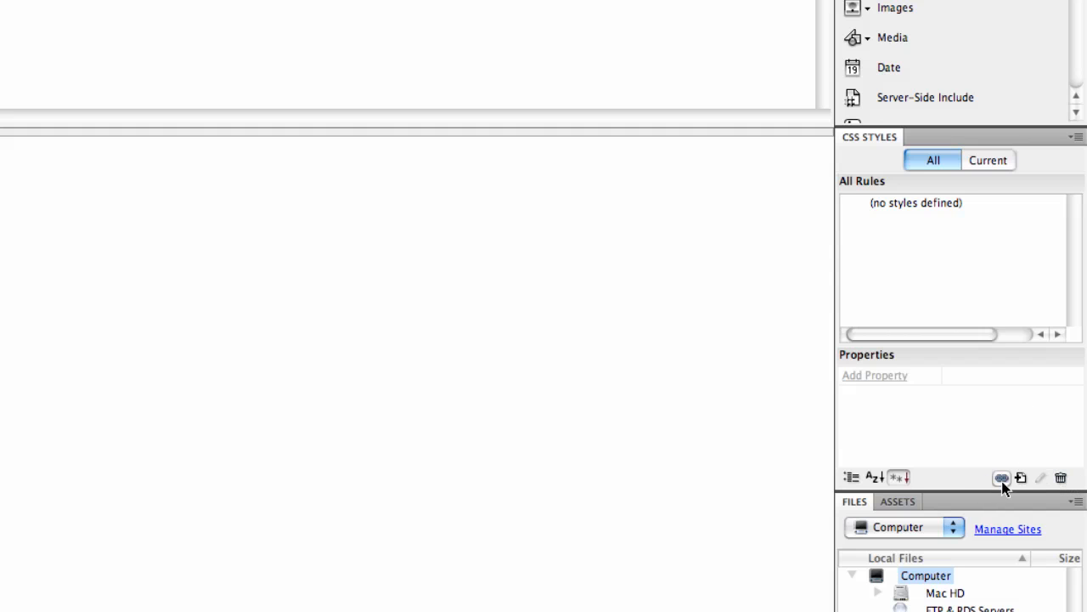
- Attach DEMO/style.css as a linked external stylesheet, restyling Hello world. white on blue
left_click(1003, 478)
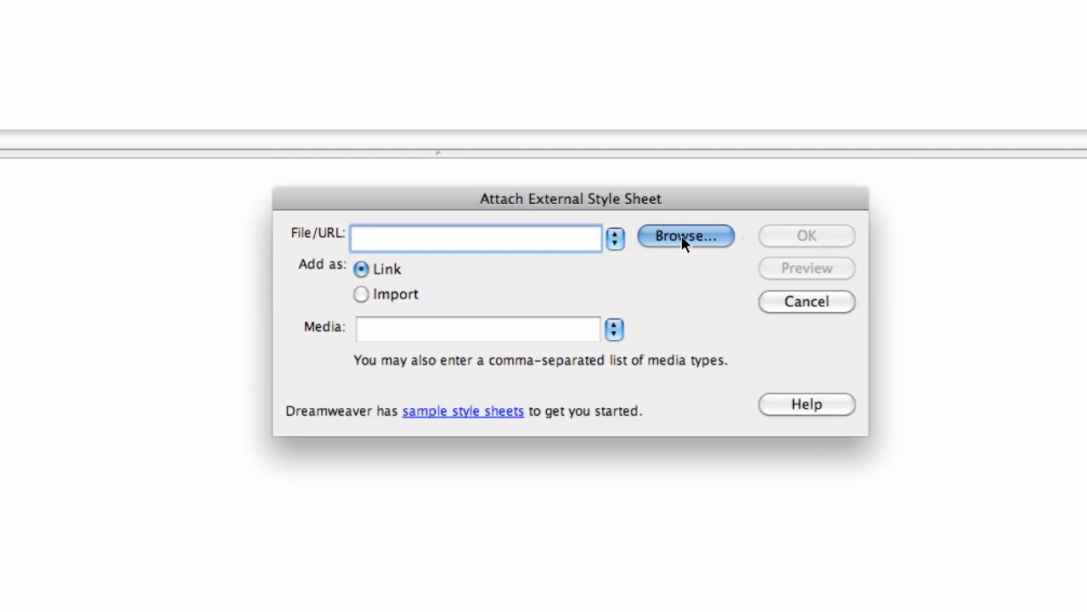
left_click(687, 236)
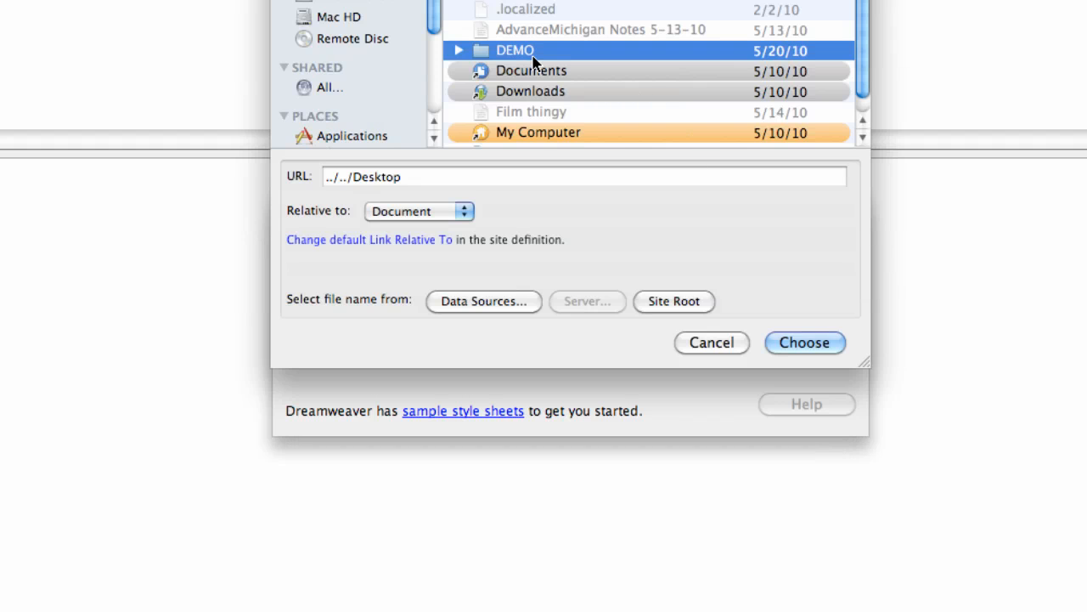
double_click(513, 51)
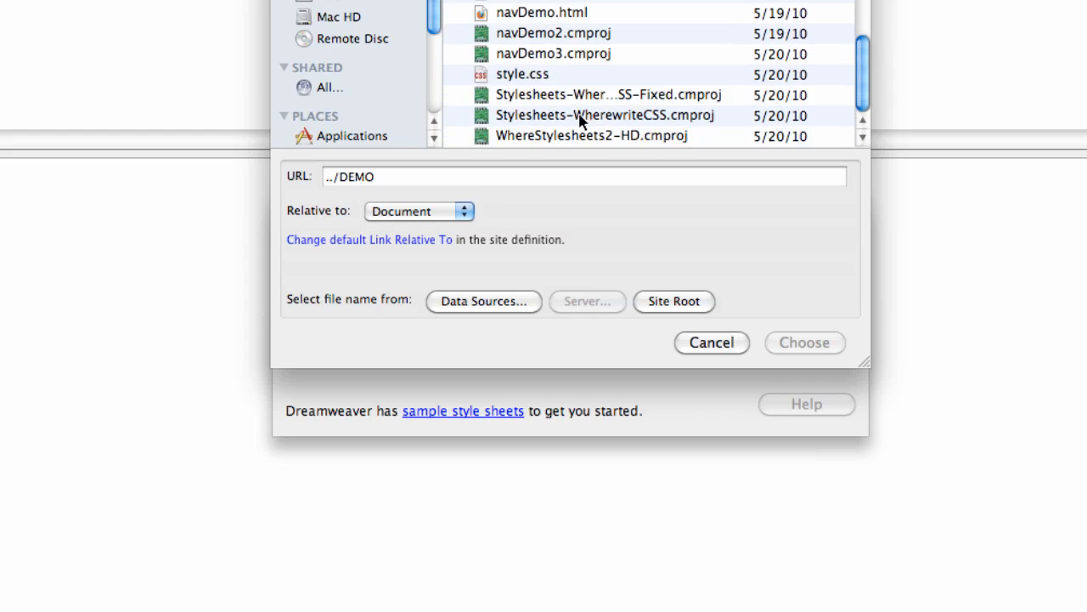
left_click(805, 344)
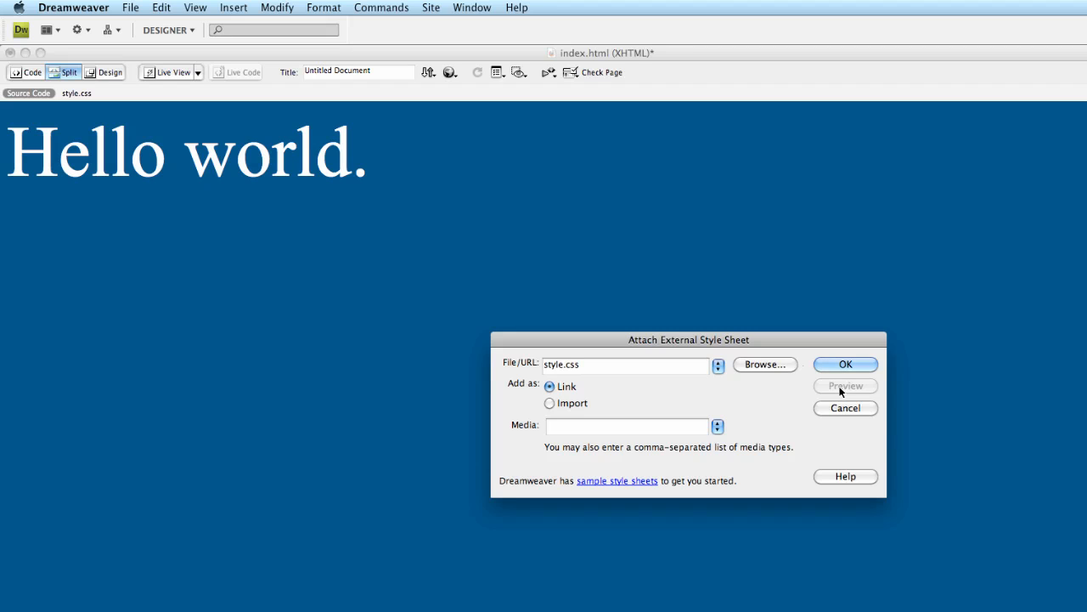
mouse_move(785, 352)
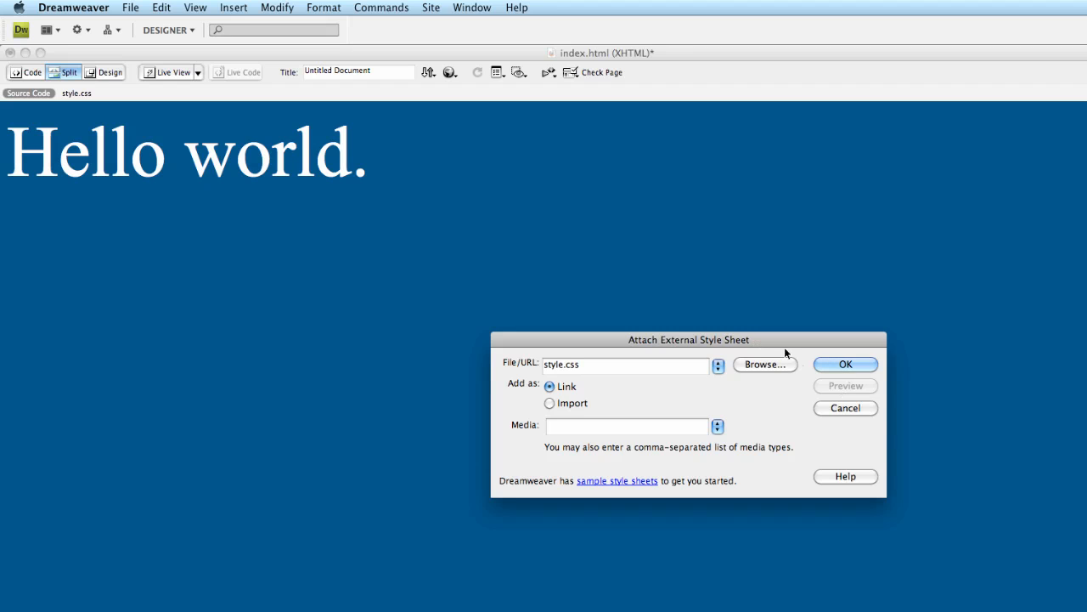
left_click(844, 364)
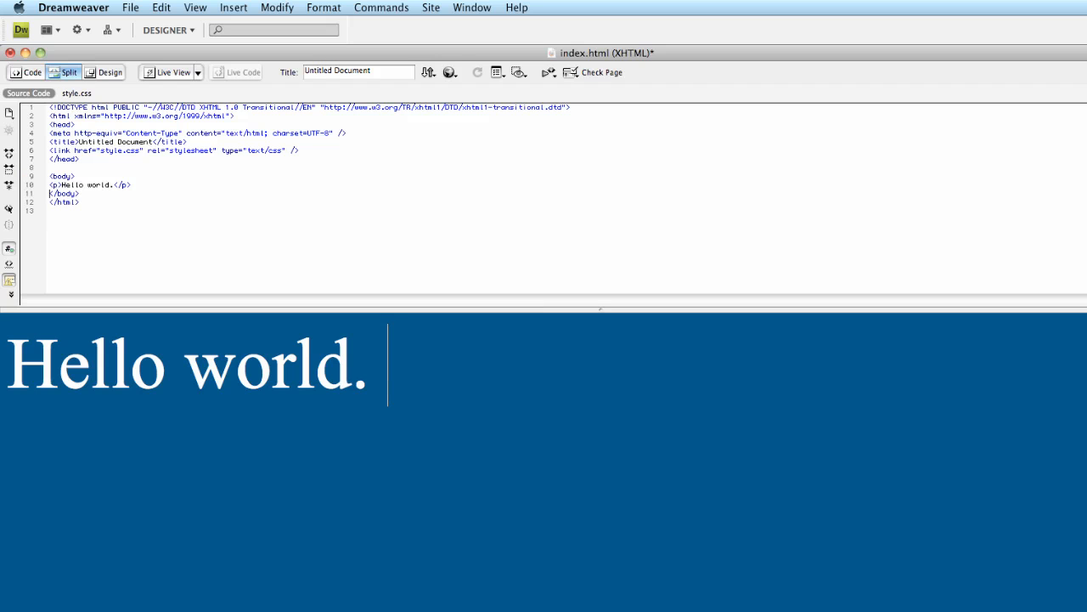